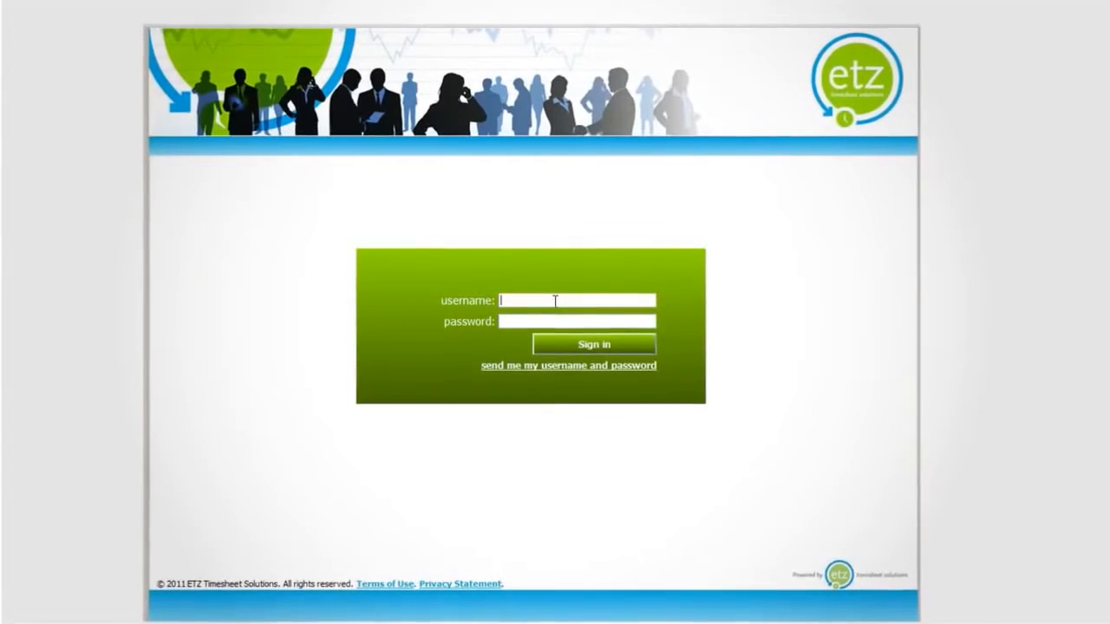
Sign in as user 'johna' with the account password.
text(johna)
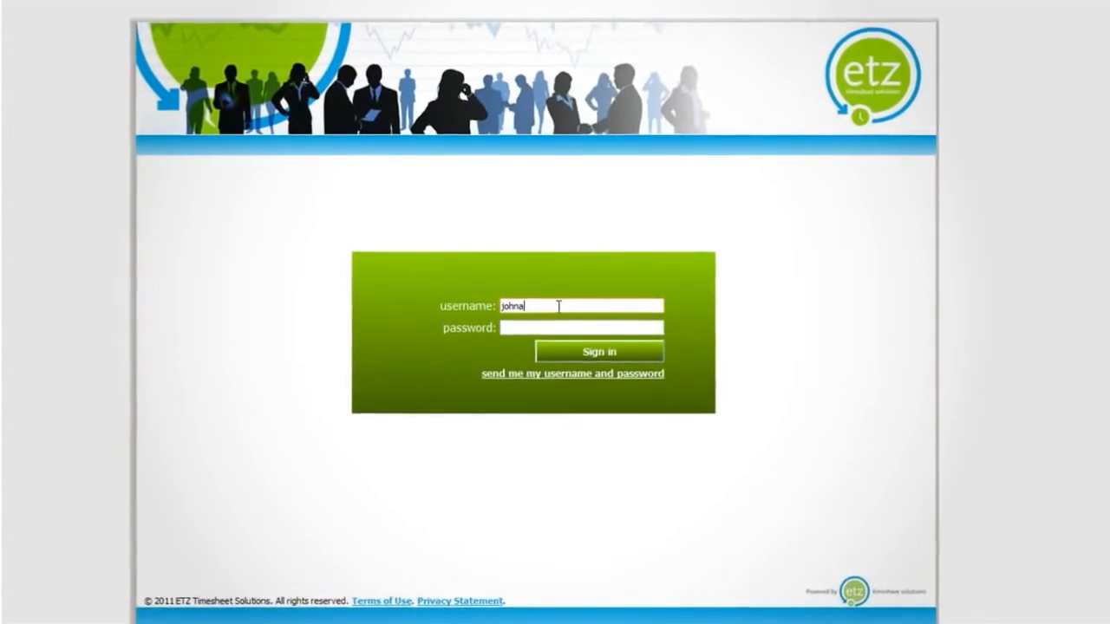
text(••)
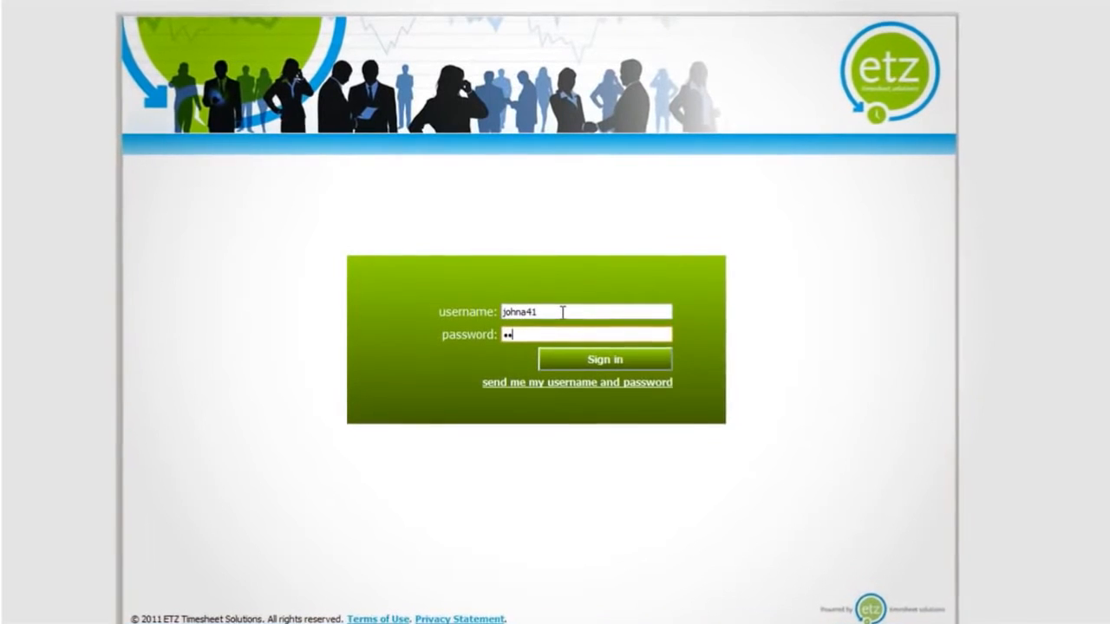
click(604, 359)
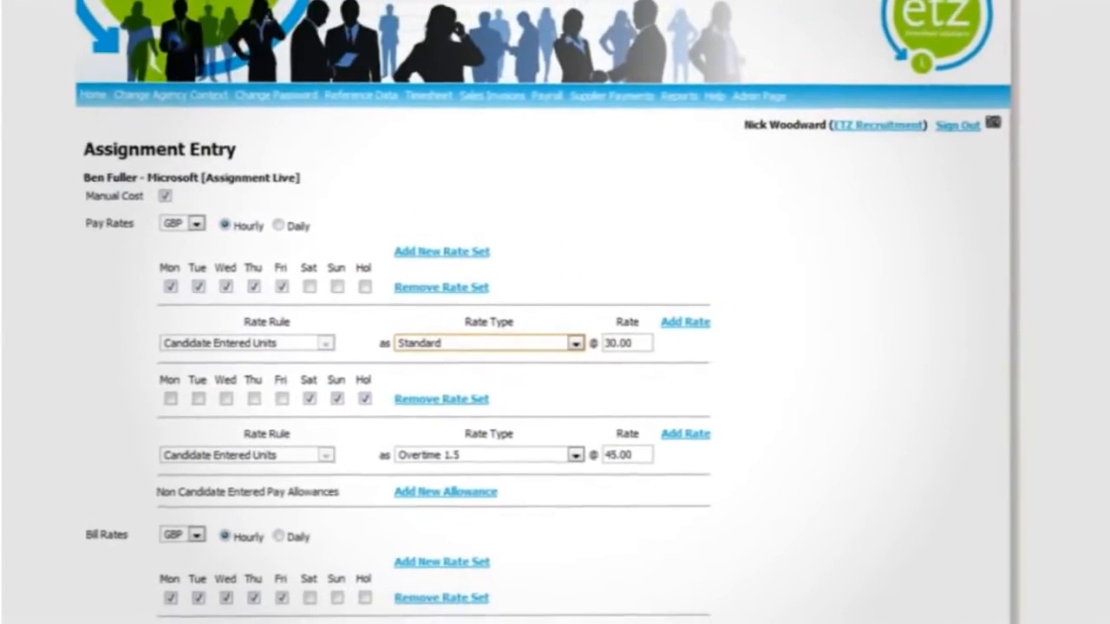
Go to Create Sales Invoices listing the 1,225.00 GBP and 600.00 AUD timesheets.
click(493, 95)
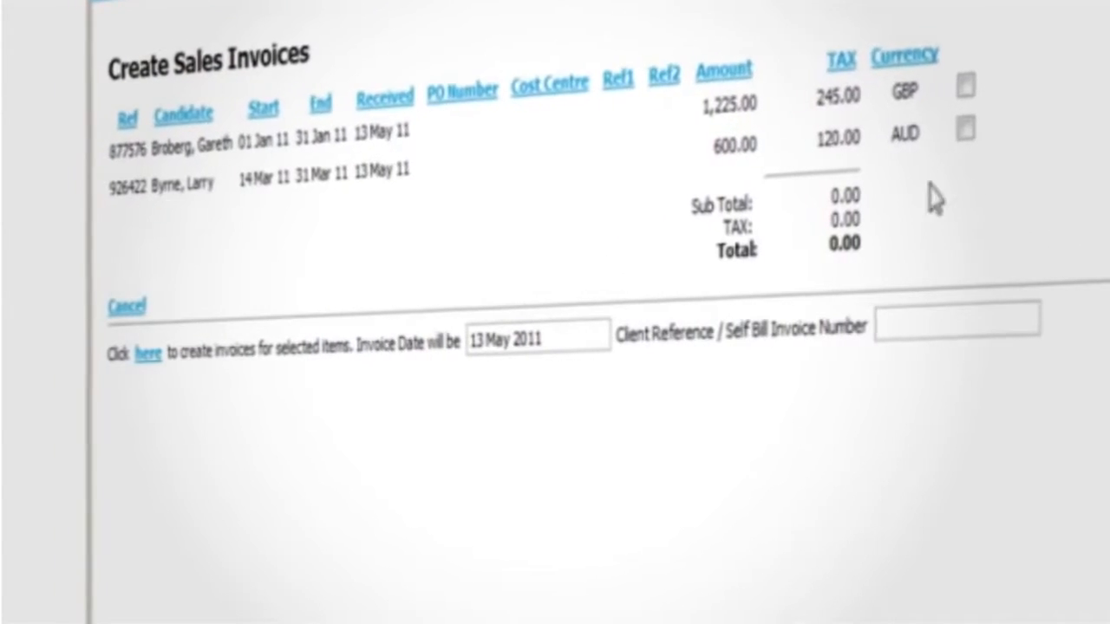
Show the Compliance & Contract Checklist for the Umbrella Limited contract.
click(846, 167)
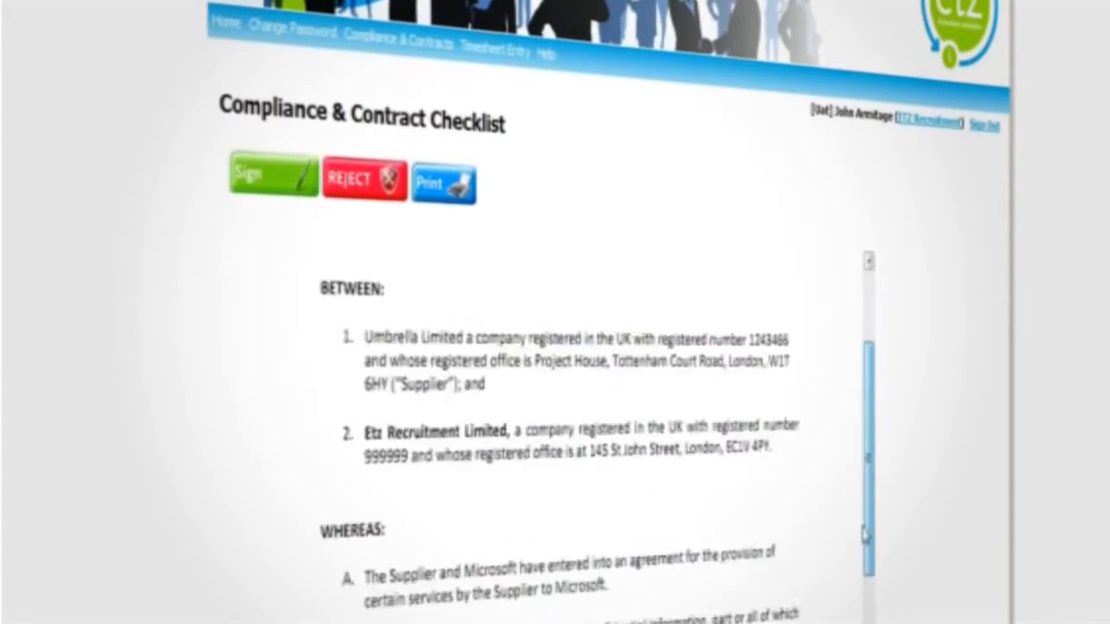
click(273, 177)
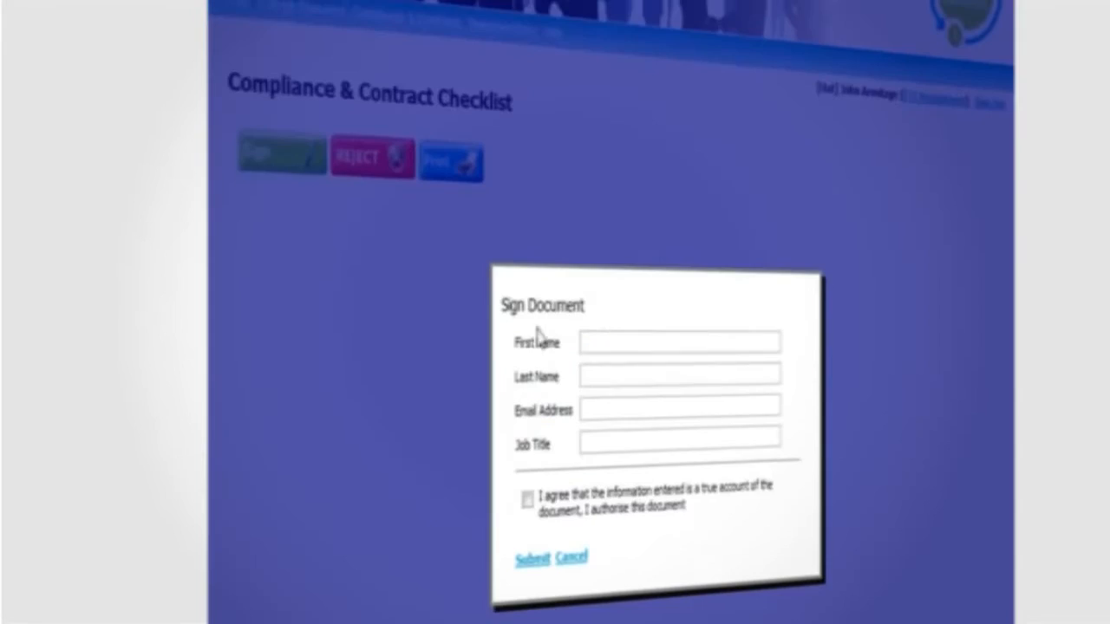
text(Armitage)
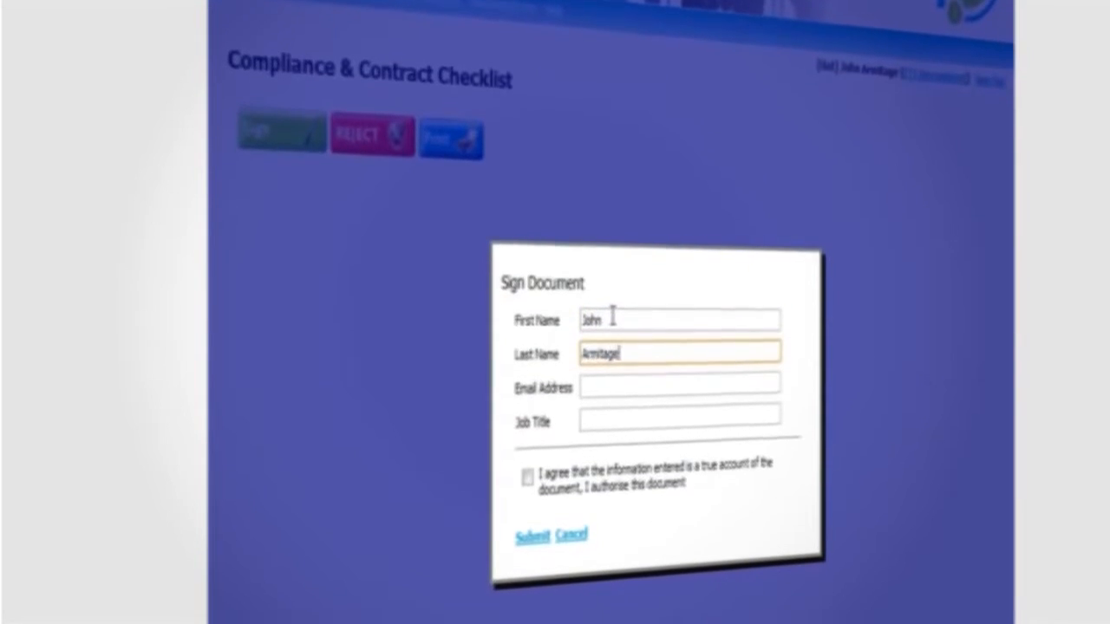
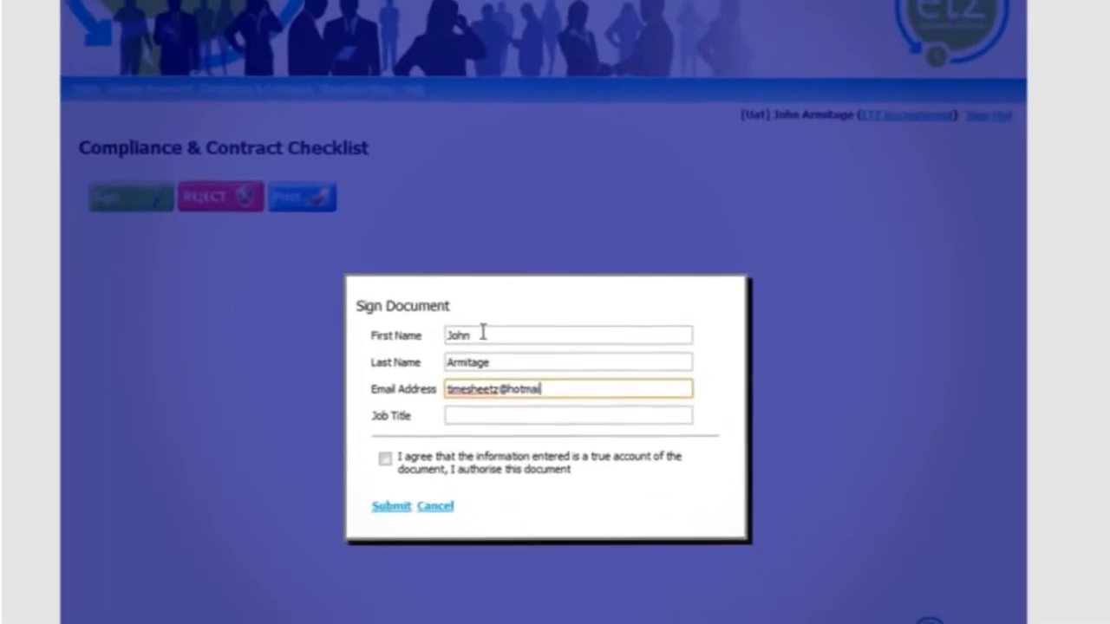
text(Contracytor)
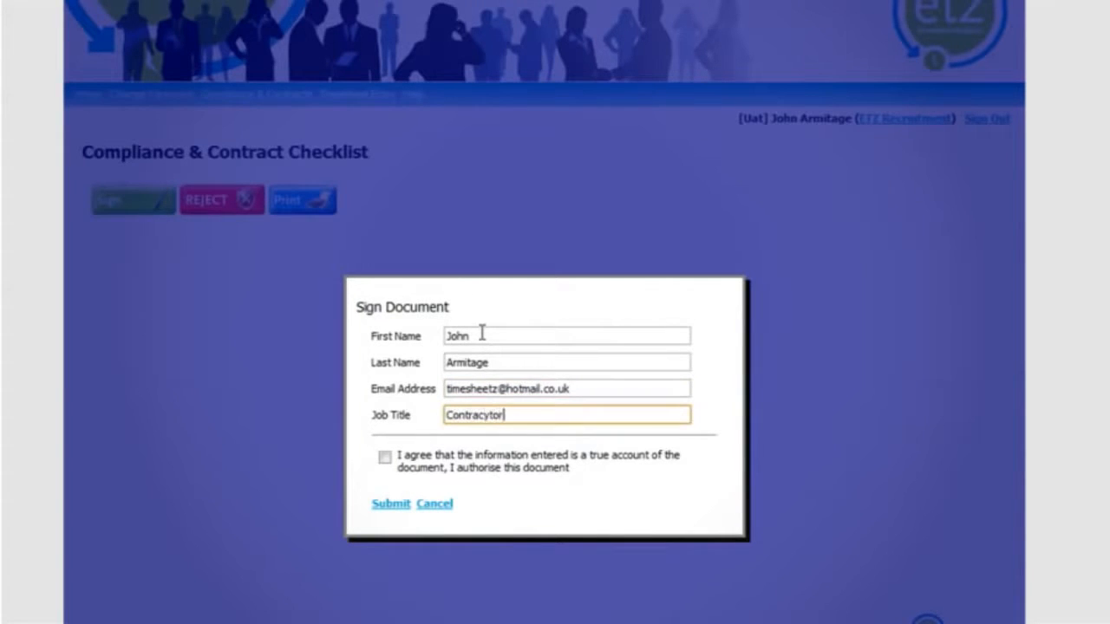